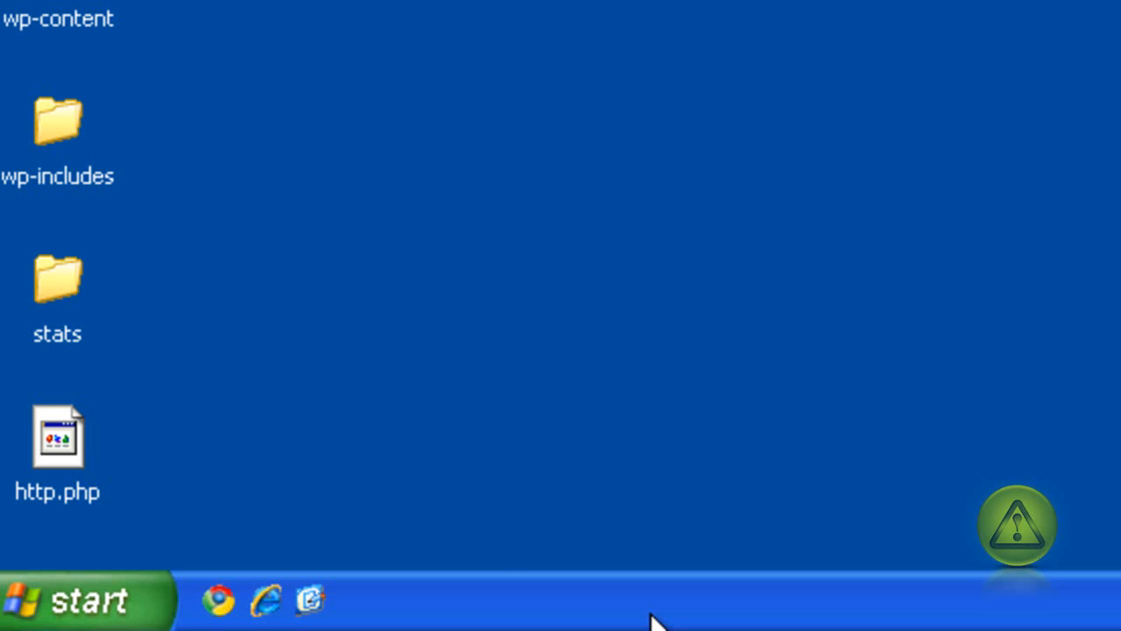
{"action": "mouse_move", "coordinate": [114, 618]}
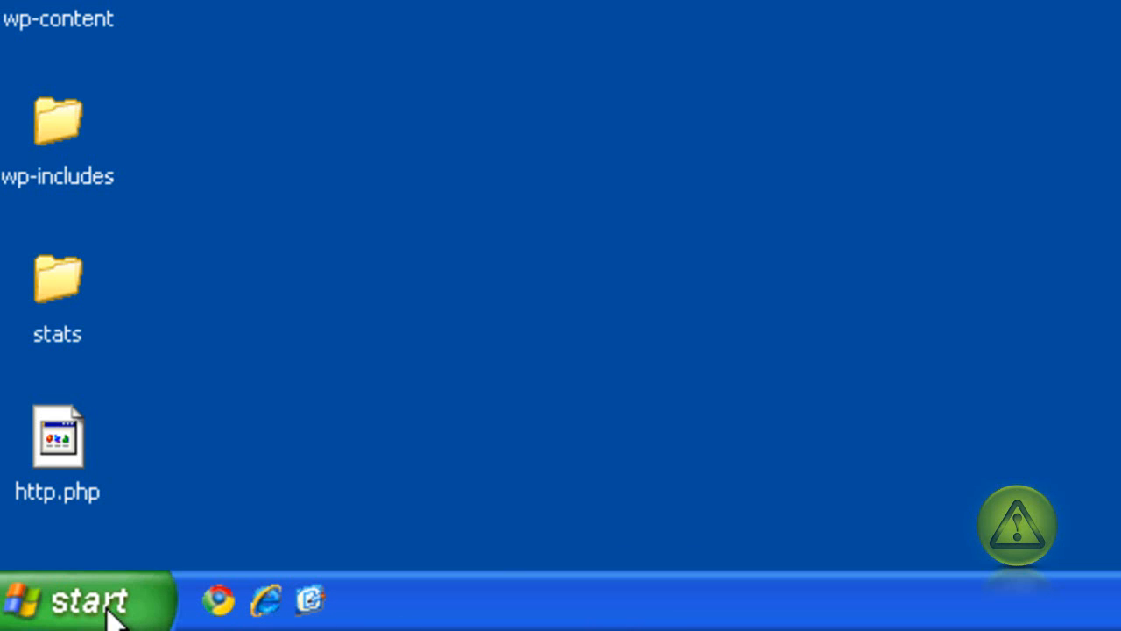
Open the Start menu and expand All Programs.
{"action": "left_click", "coordinate": [83, 600]}
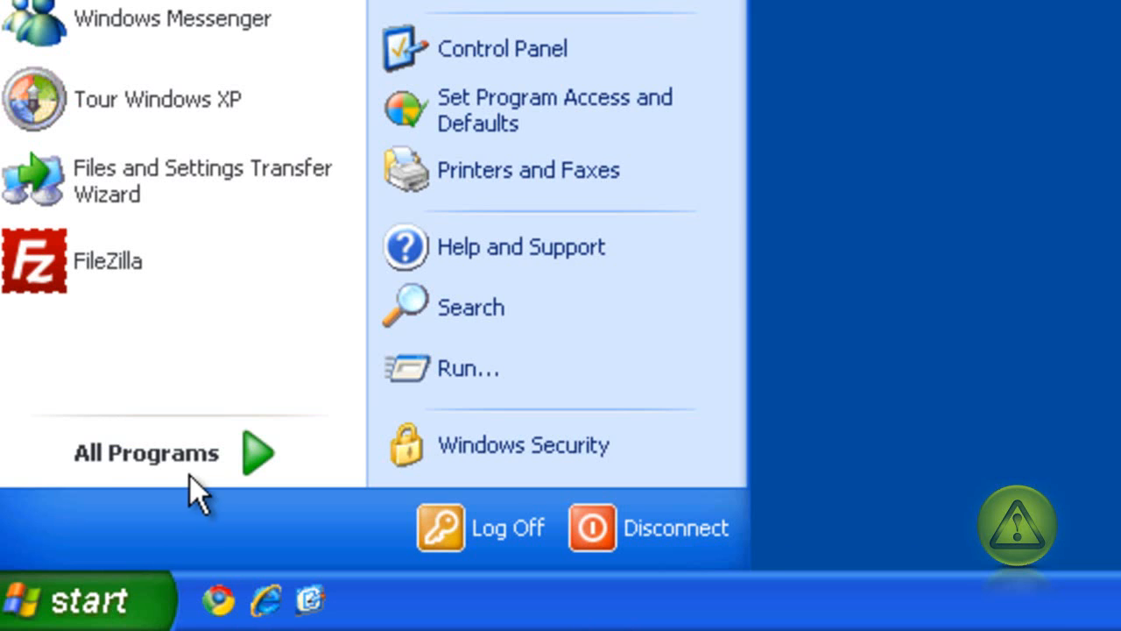
{"action": "left_click", "coordinate": [146, 452]}
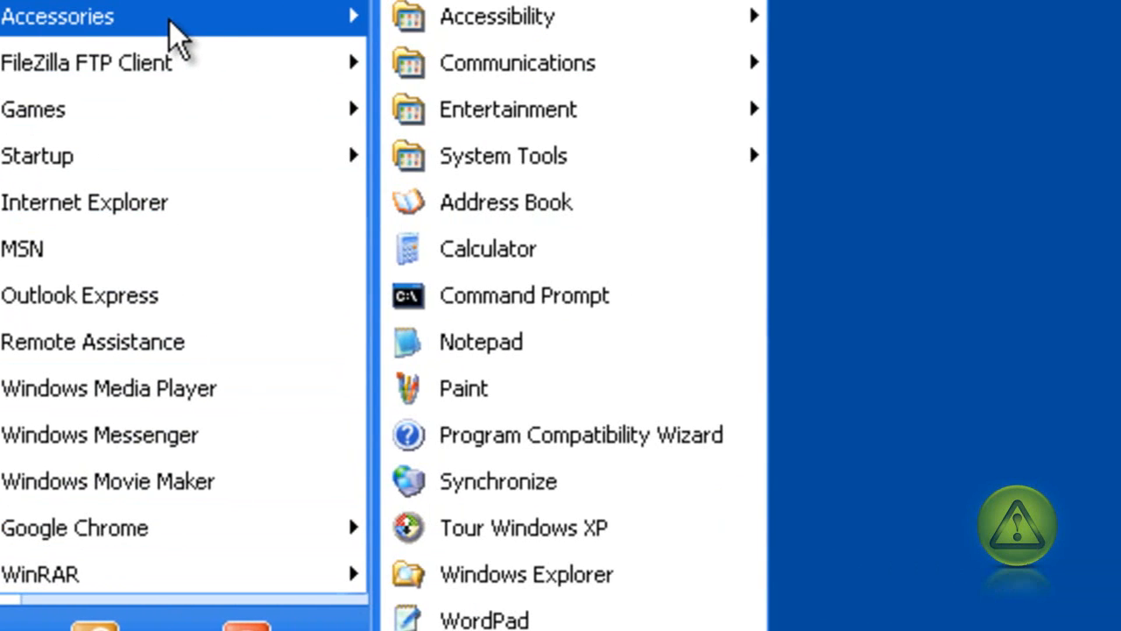
{"action": "mouse_move", "coordinate": [517, 17]}
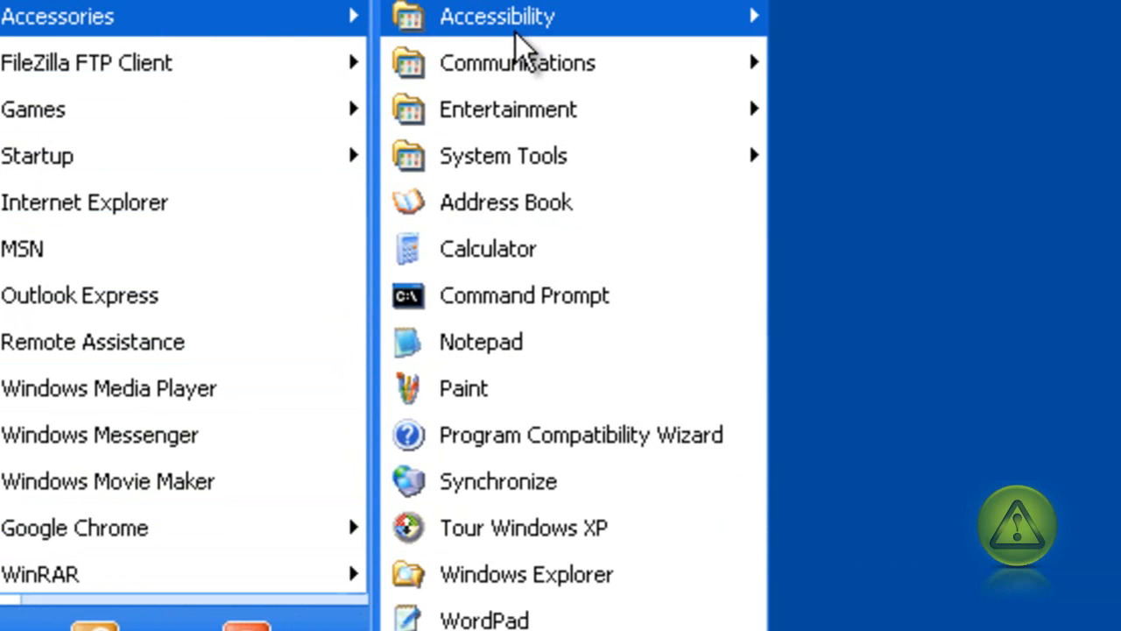
{"action": "mouse_move", "coordinate": [504, 155]}
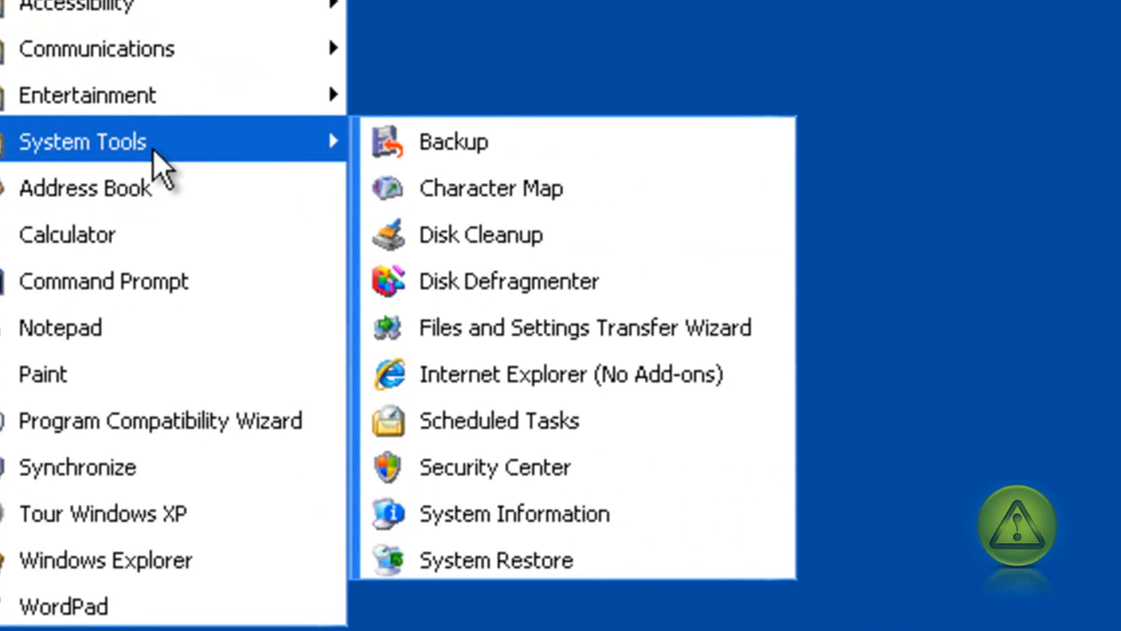
{"action": "mouse_move", "coordinate": [526, 561]}
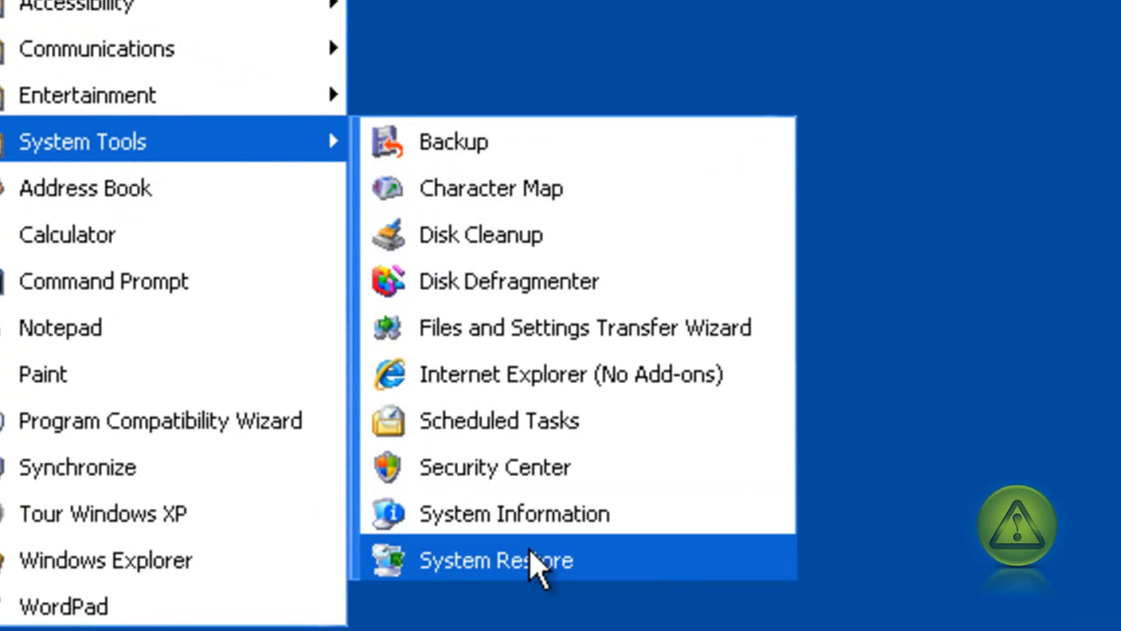
Launch System Restore from the System Tools submenu.
{"action": "left_click", "coordinate": [496, 559]}
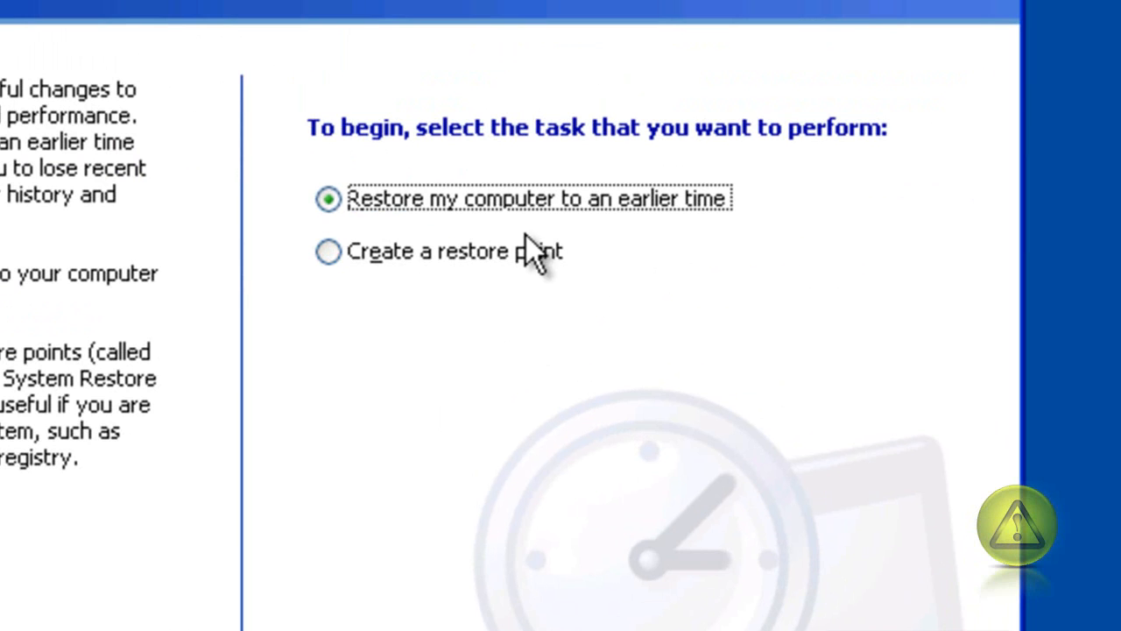
{"action": "mouse_move", "coordinate": [499, 456]}
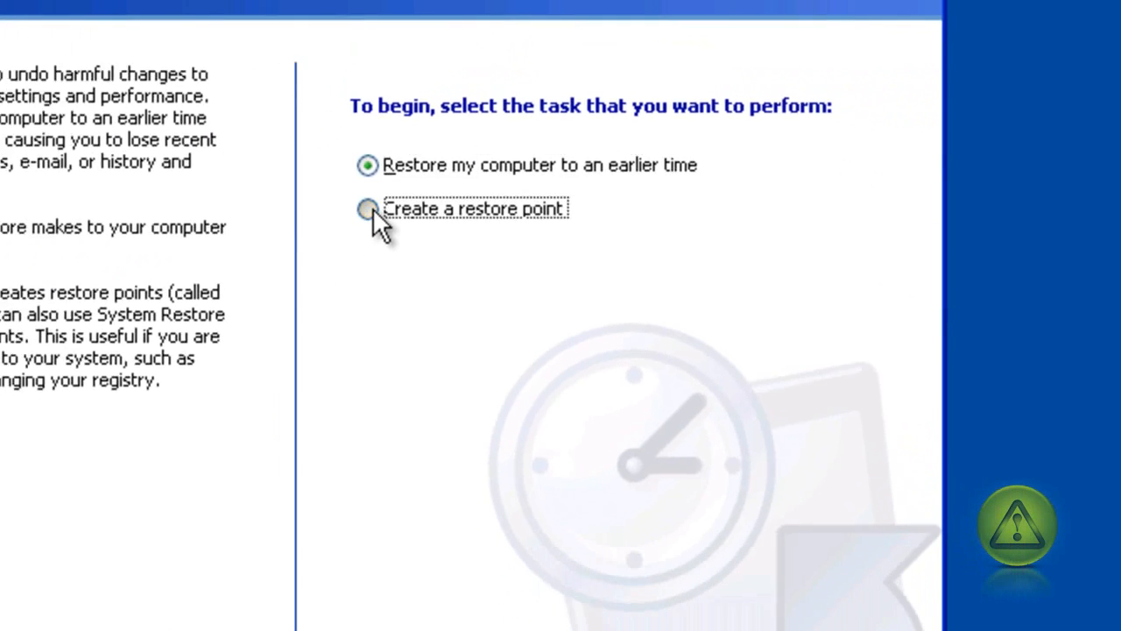
Choose 'Create a restore point', preview its page, then return to the task choice.
{"action": "left_click", "coordinate": [367, 210]}
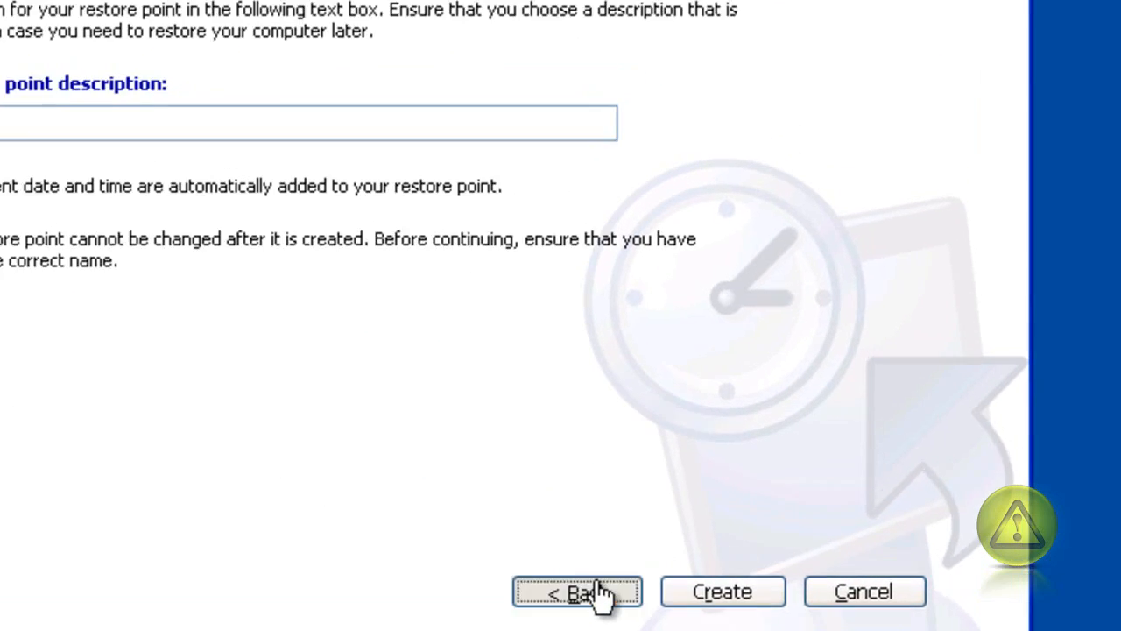
{"action": "left_click", "coordinate": [578, 592]}
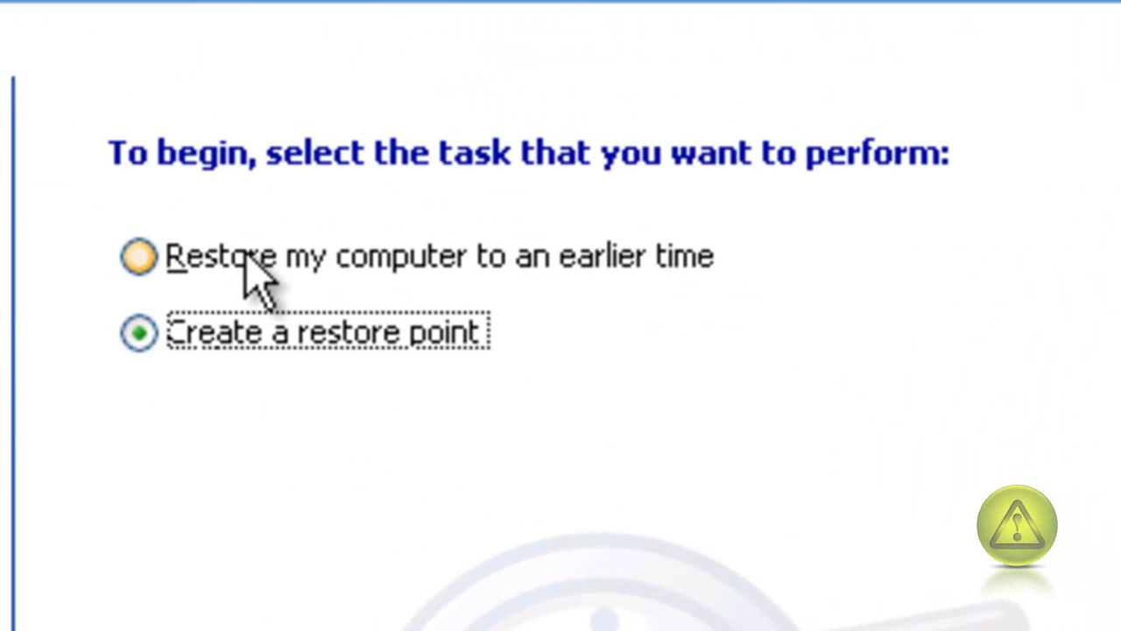
Choose 'Restore my computer to an earlier time' to reach the October 13 calendar.
{"action": "left_click", "coordinate": [138, 256]}
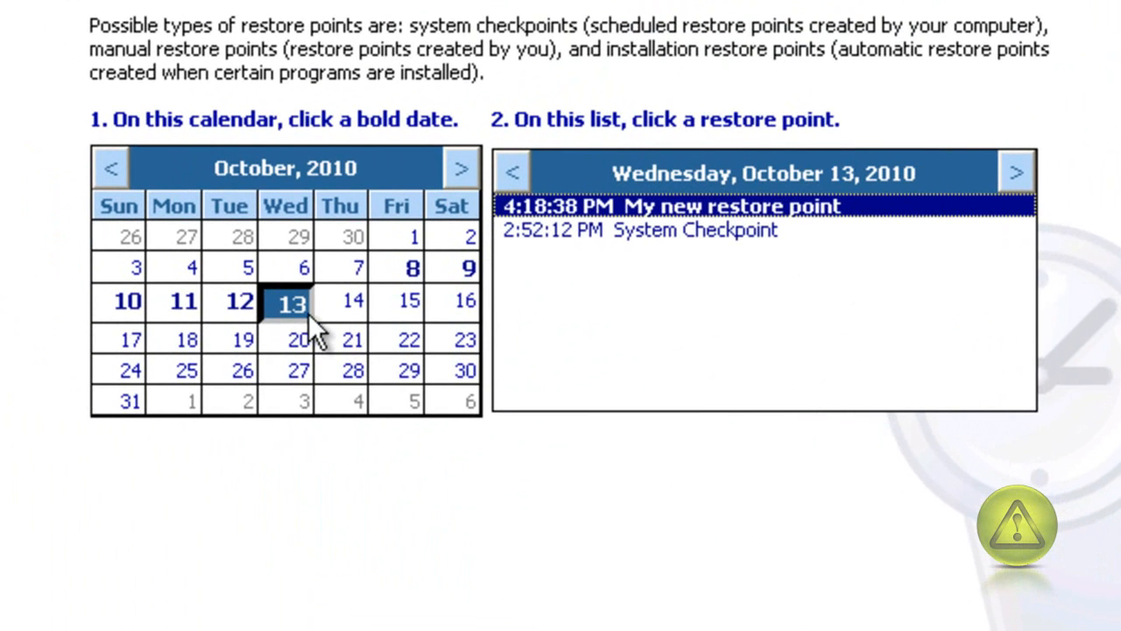
{"action": "mouse_move", "coordinate": [719, 219]}
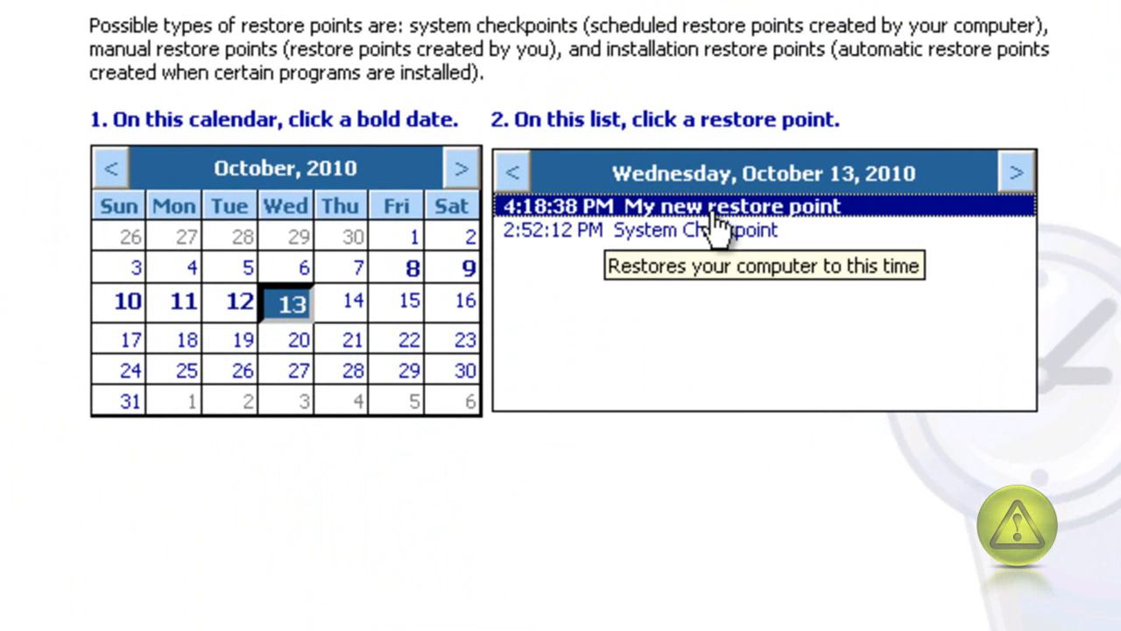
{"action": "mouse_move", "coordinate": [731, 491]}
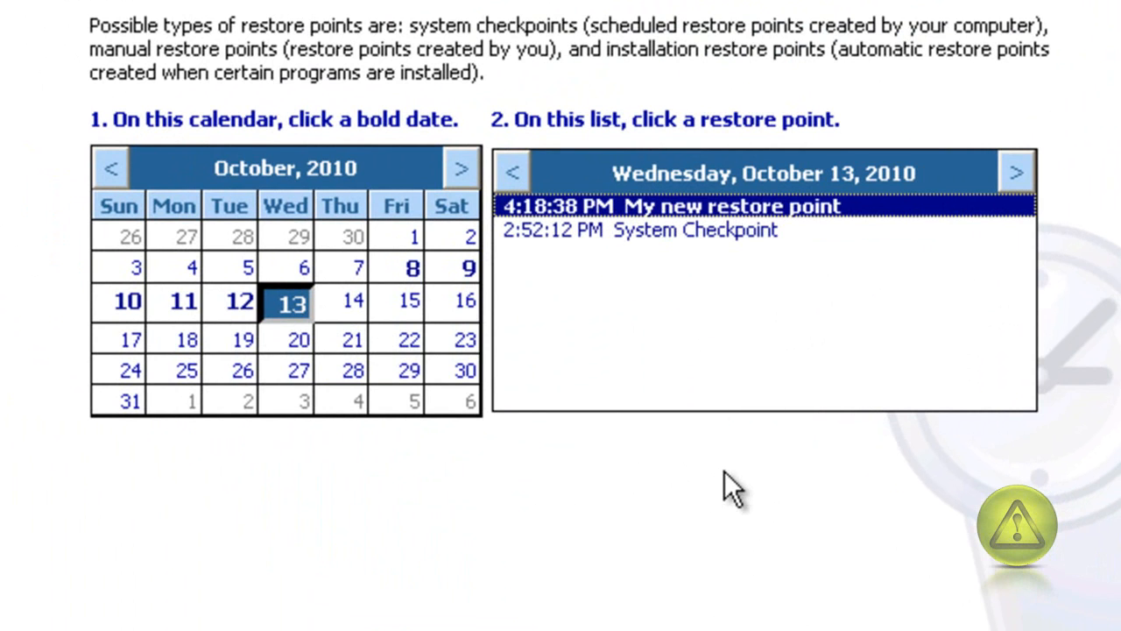
{"action": "mouse_move", "coordinate": [285, 364]}
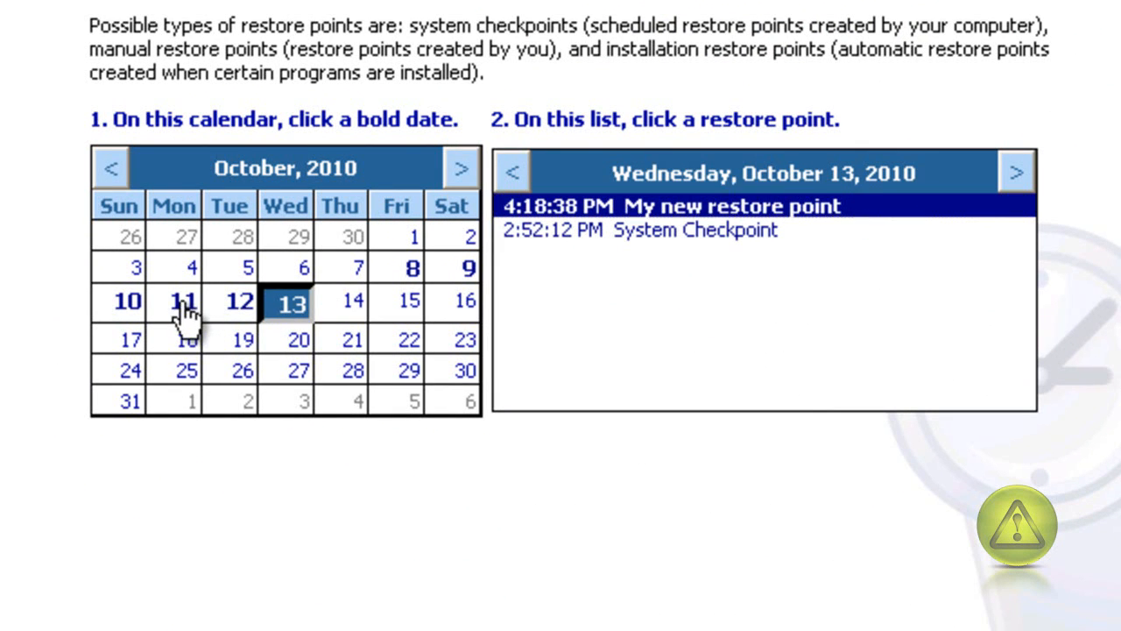
Browse October 11's Internet Explorer 8 restore point, then choose October 8's System Checkpoint.
{"action": "left_click", "coordinate": [180, 300]}
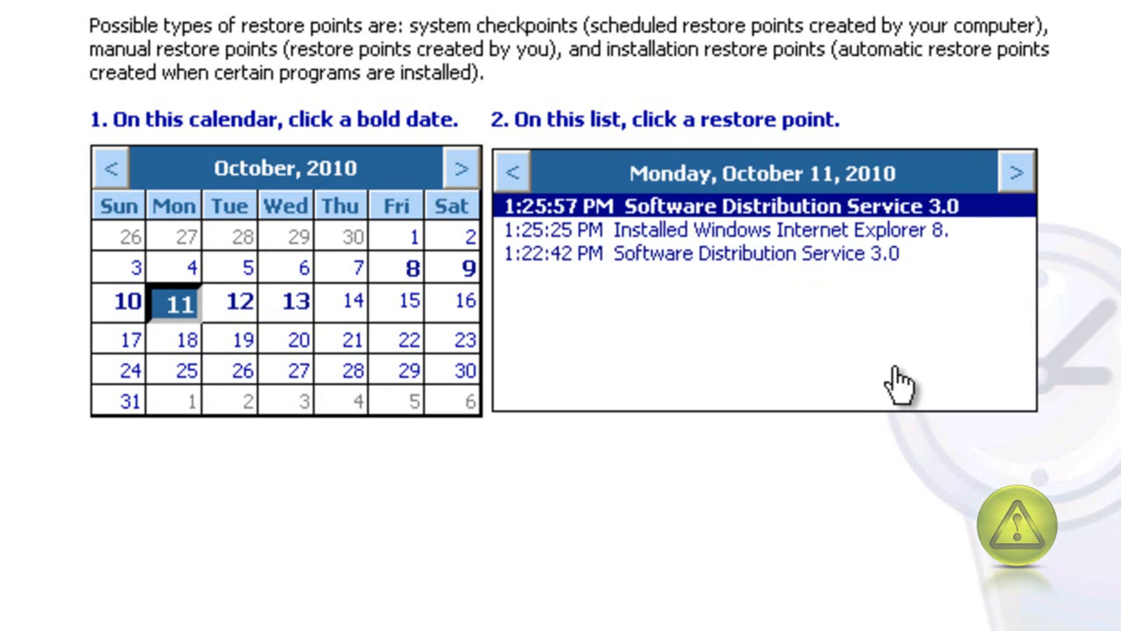
{"action": "left_click", "coordinate": [753, 229]}
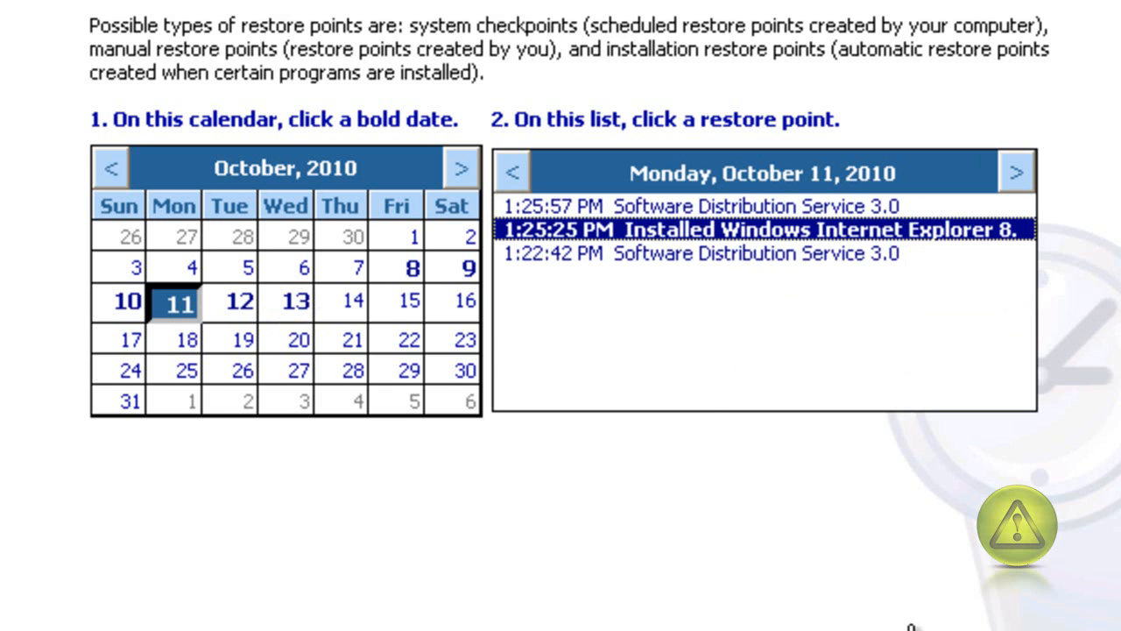
{"action": "left_click", "coordinate": [405, 269]}
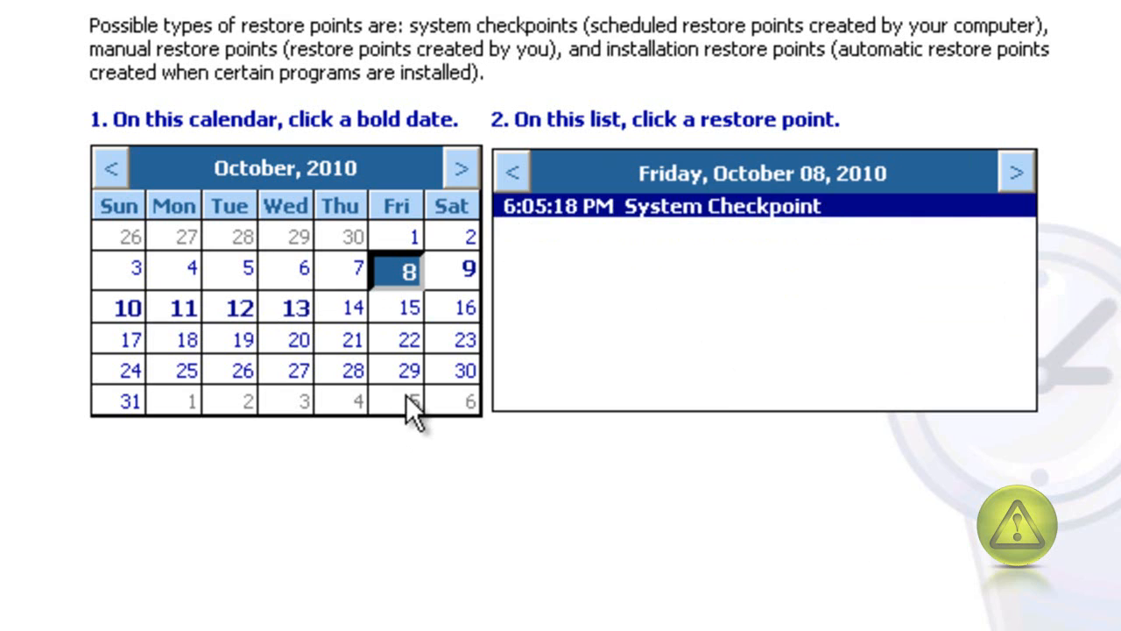
{"action": "mouse_move", "coordinate": [431, 412]}
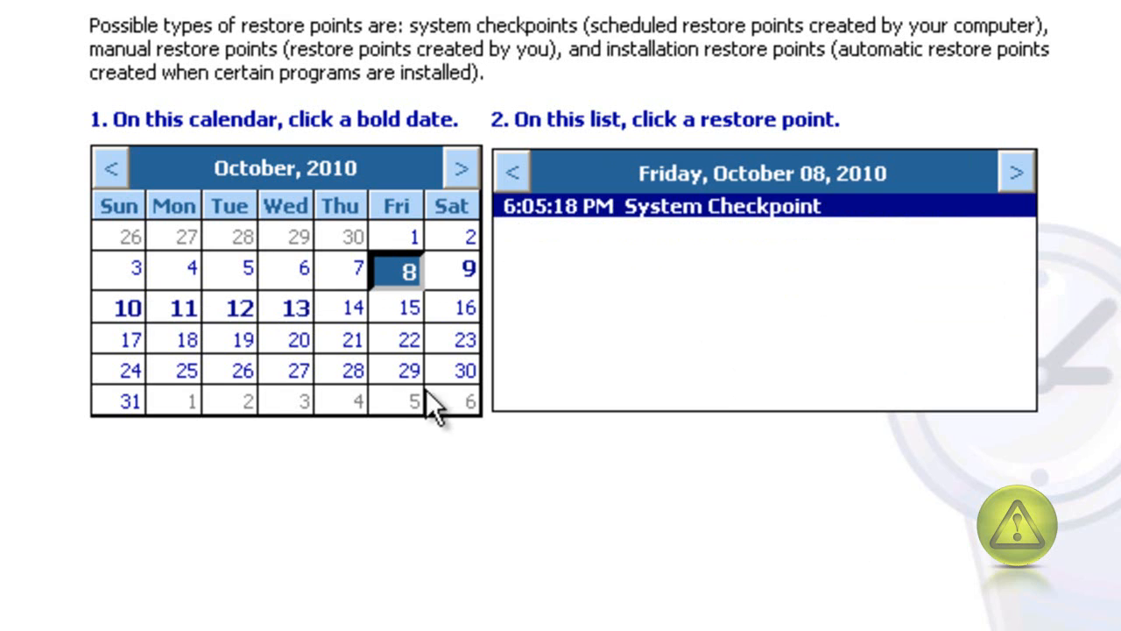
{"action": "mouse_move", "coordinate": [738, 368]}
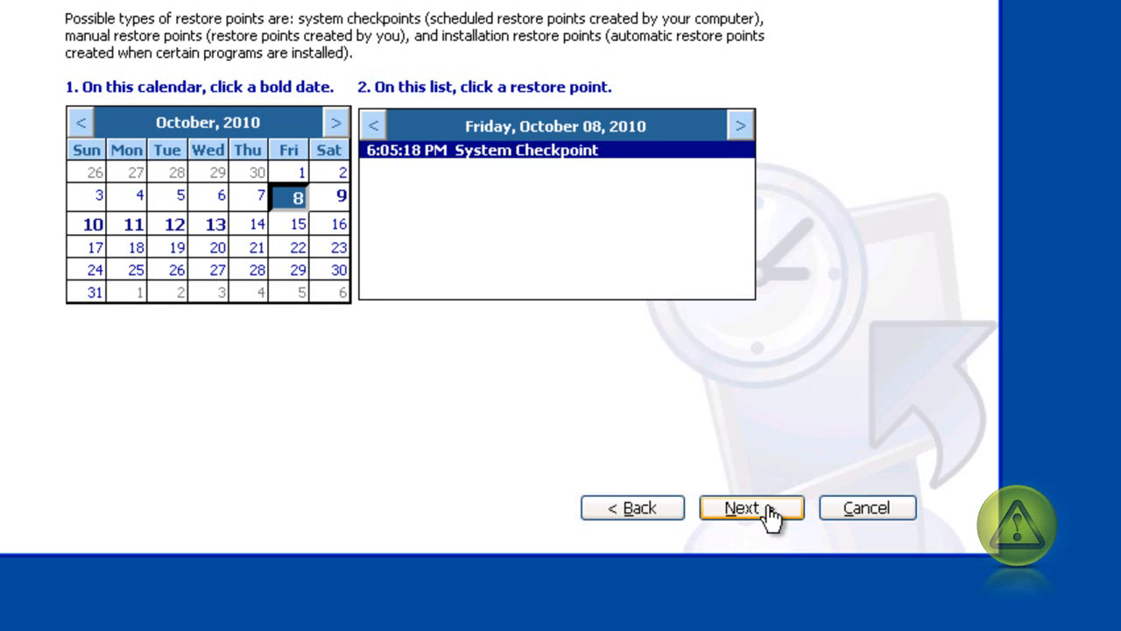
{"action": "mouse_move", "coordinate": [775, 519]}
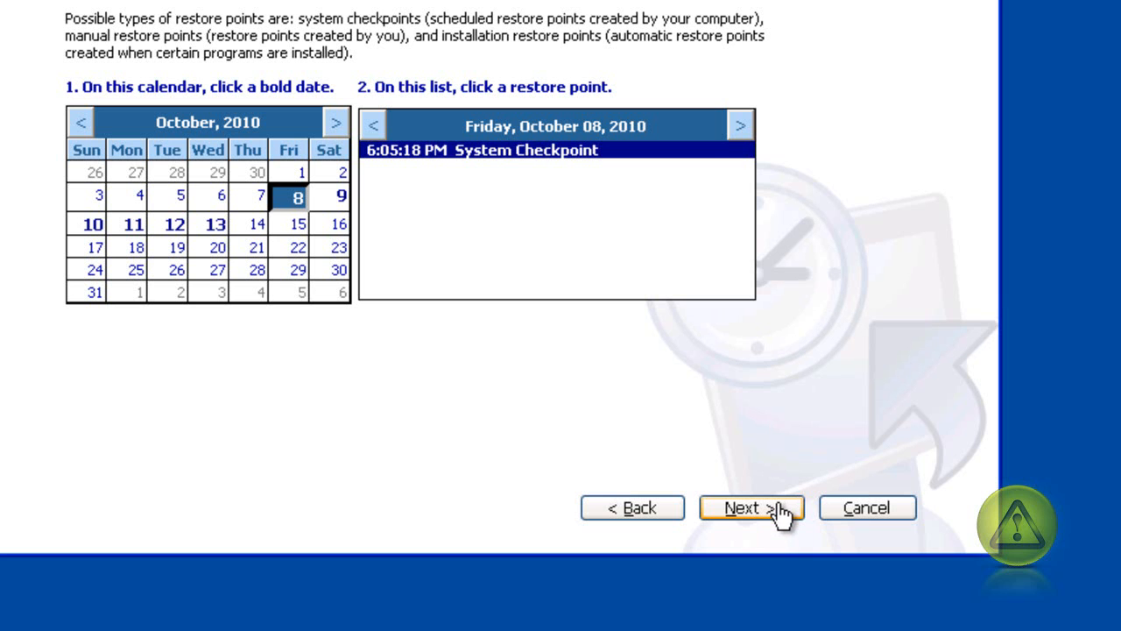